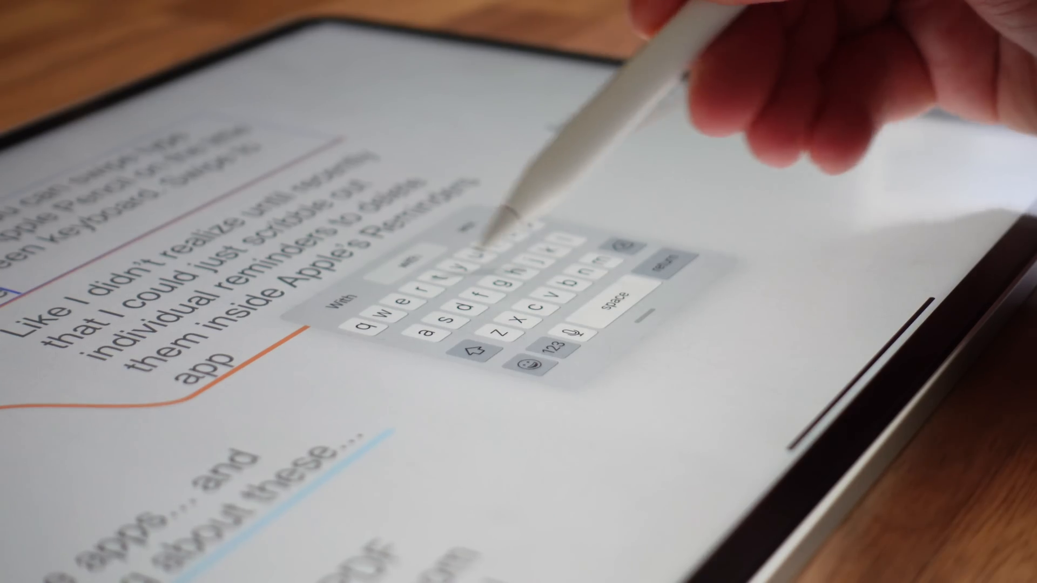
# Swipe-type "with the Apple" into the Apple Pencil tips note.
pyautogui.write('with the Apple')
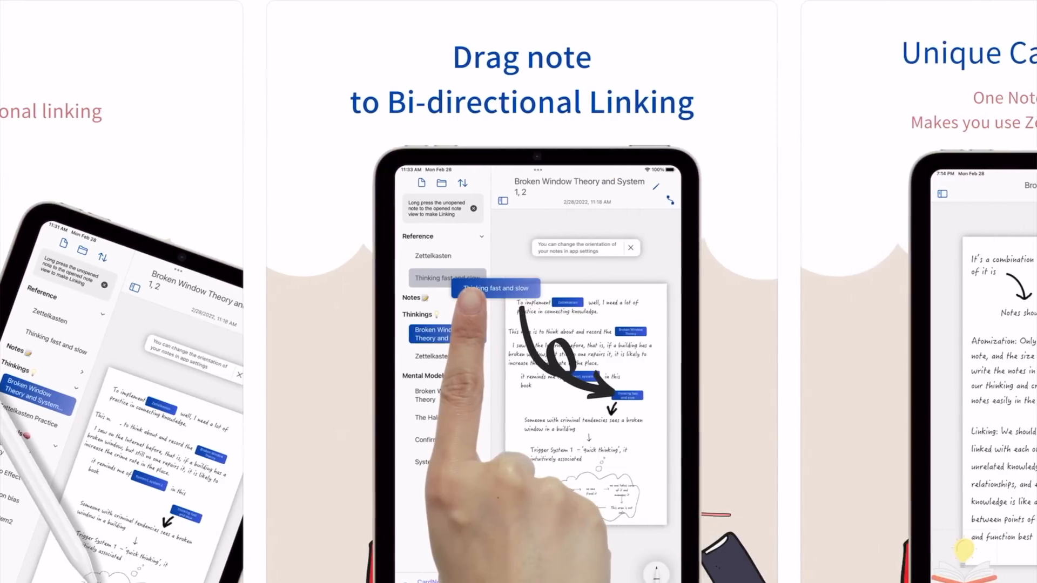
# Swipe to the 'Drag note to Bi-directional Linking' screenshot in the gallery.
pyautogui.hscroll(-3)
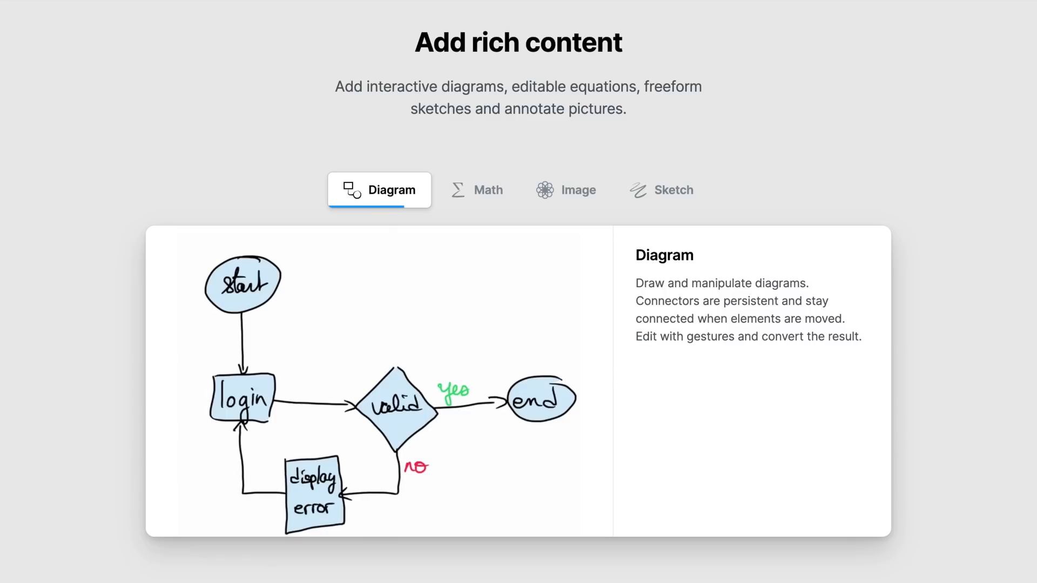
# Show the 'Add rich content' section with the Diagram tab's flowchart example.
pyautogui.click(475, 189)
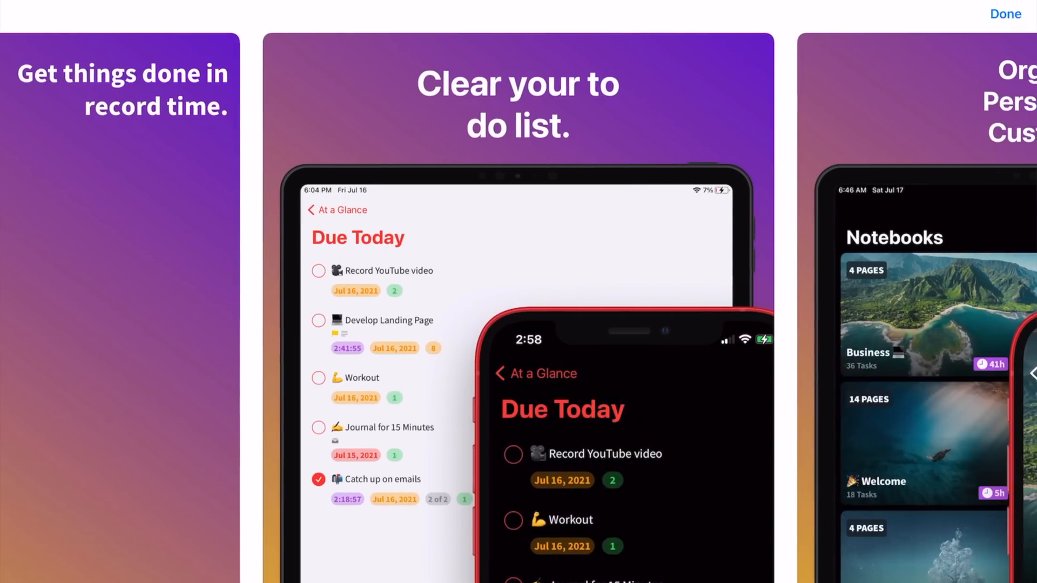
# Swipe through the to-do app's screenshots from 'Clear your to do list'.
pyautogui.hscroll(-3)
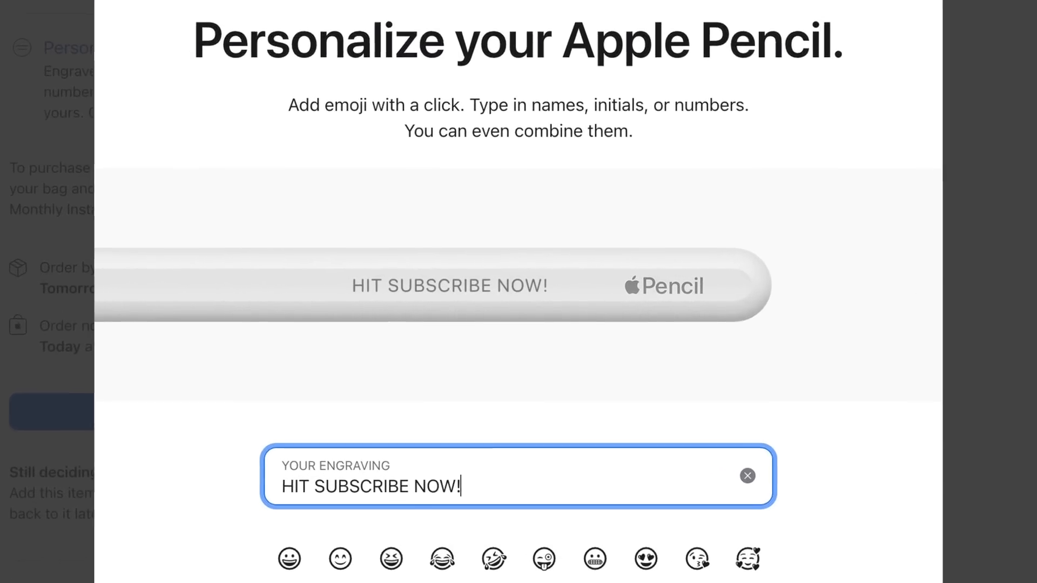
# Scroll down to view the "HIT SUBSCRIBE NOW!" engraving preview more closely.
pyautogui.scroll(-3)
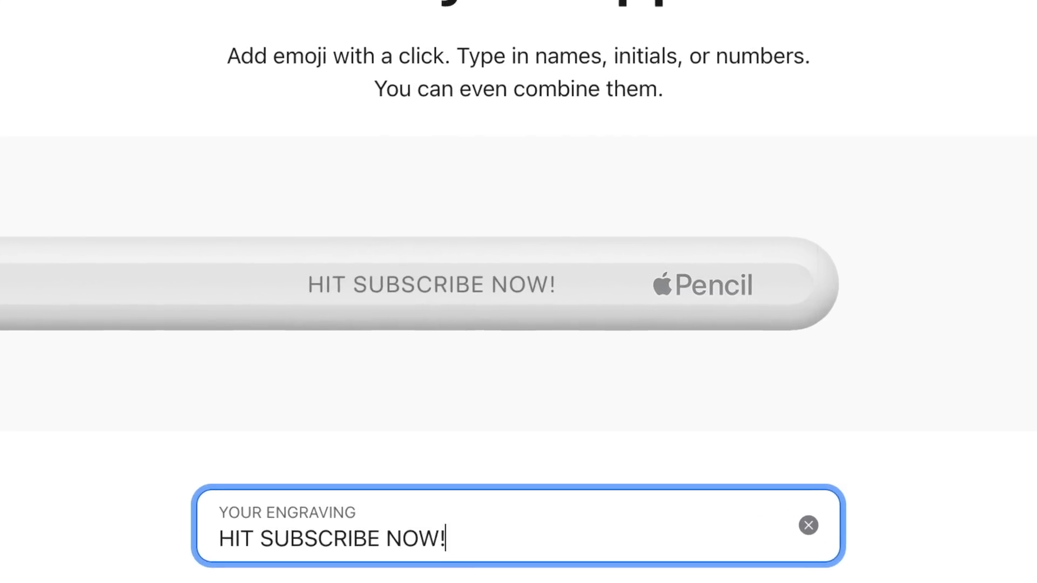